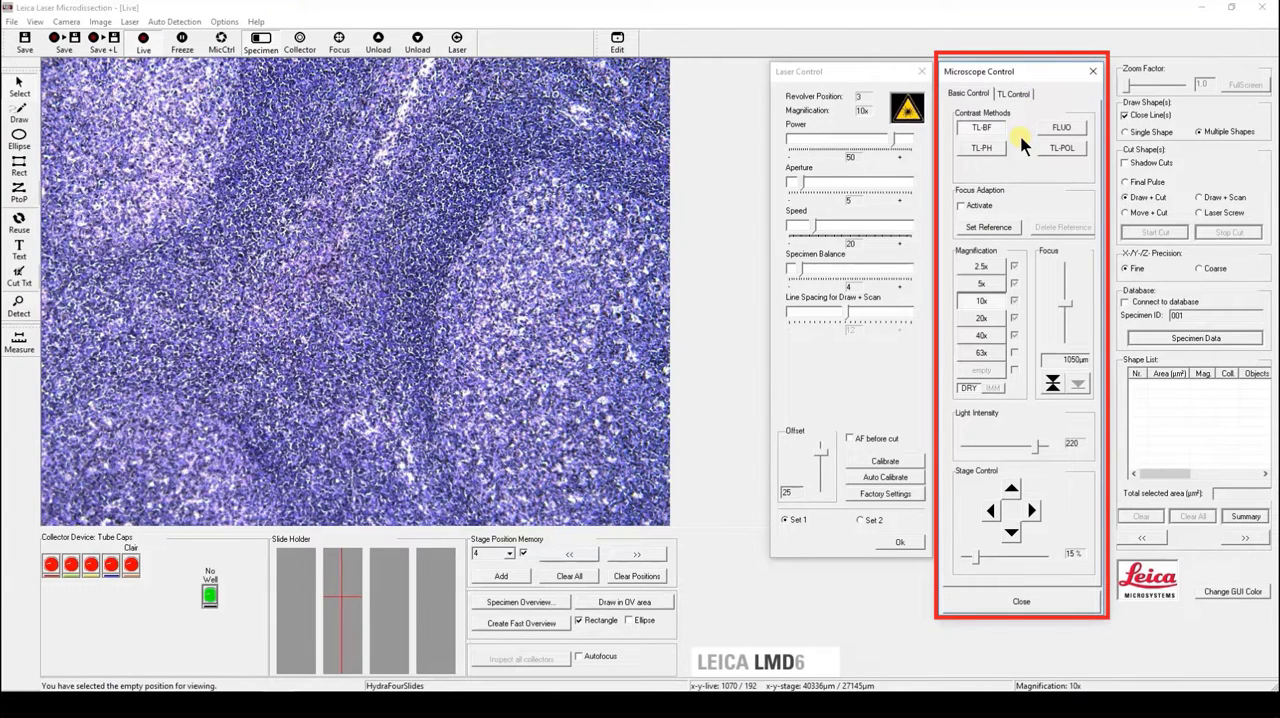
pyautogui.moveTo(1027, 312)
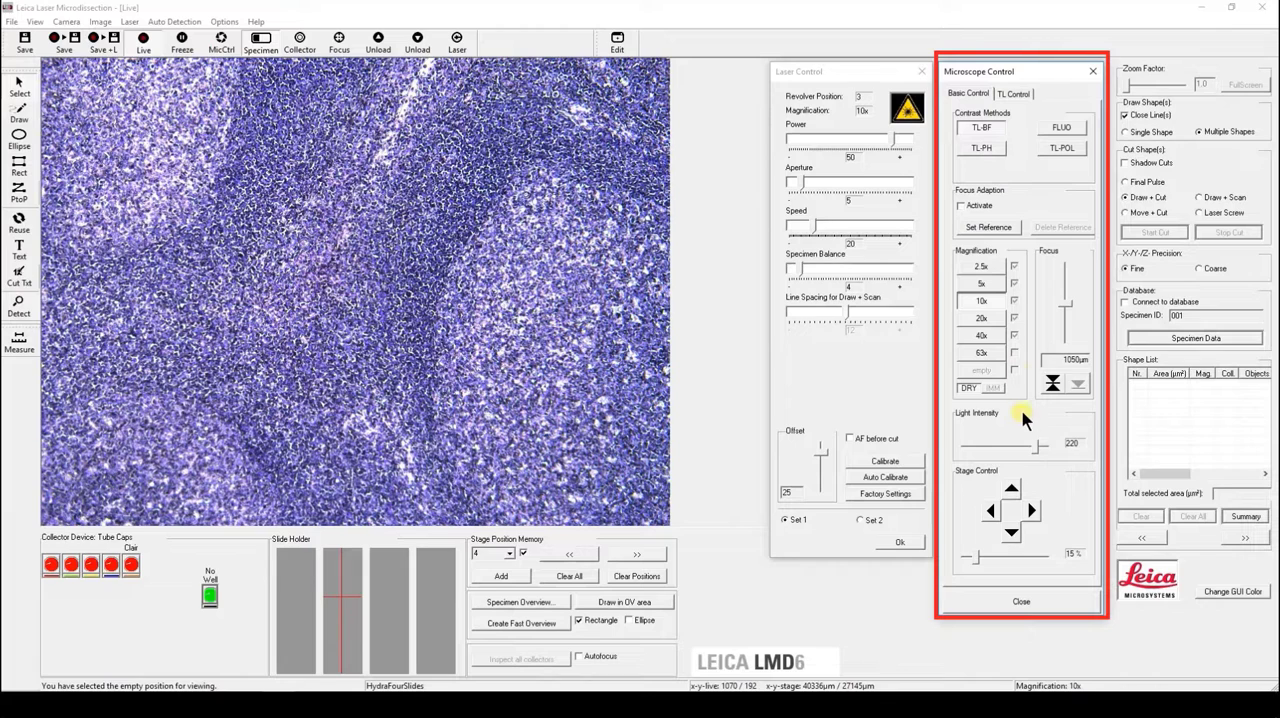
# Step: Show transmitted-light settings: intensity 220, field diaphragm 25, aperture diaphragm 33
pyautogui.click(1011, 94)
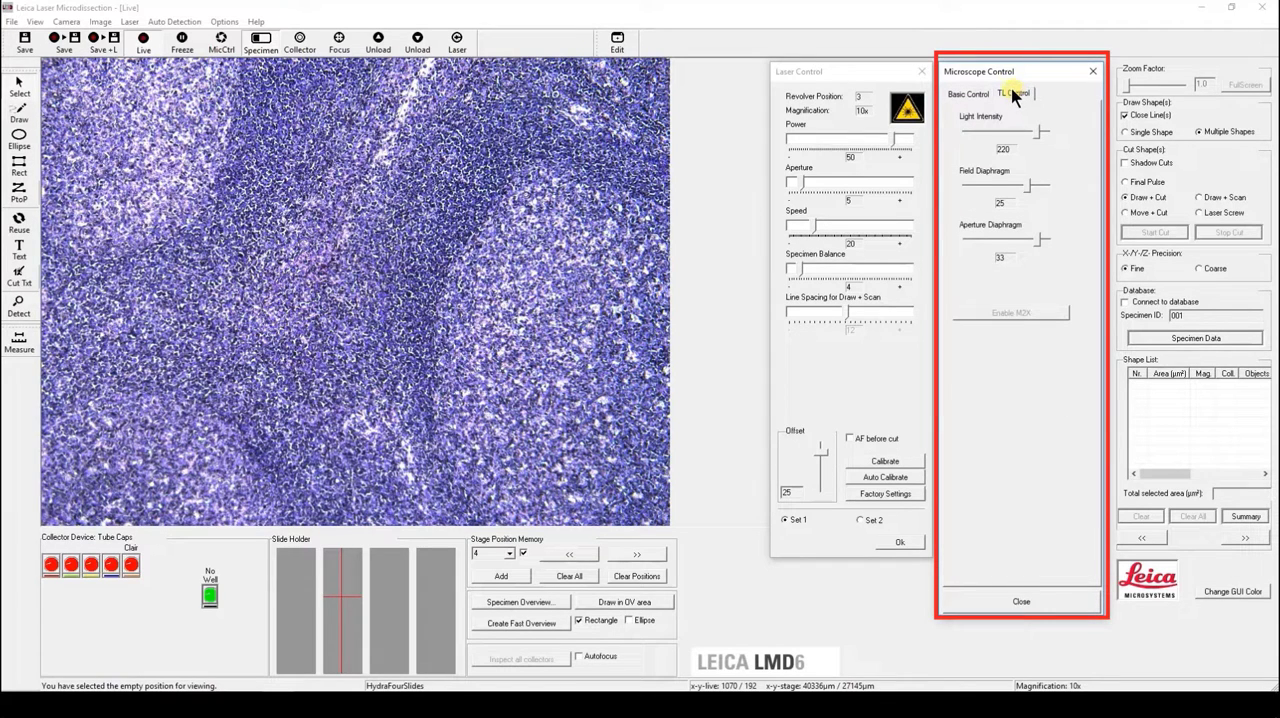
pyautogui.click(965, 96)
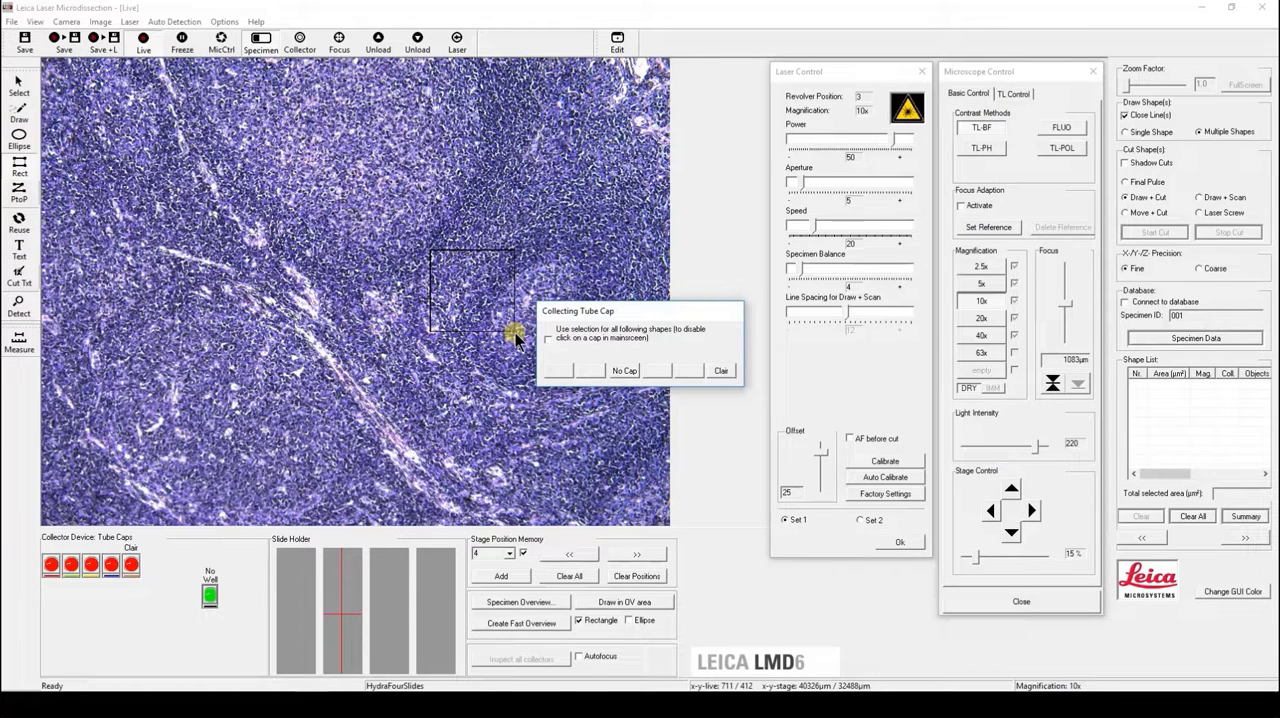
pyautogui.moveTo(597, 375)
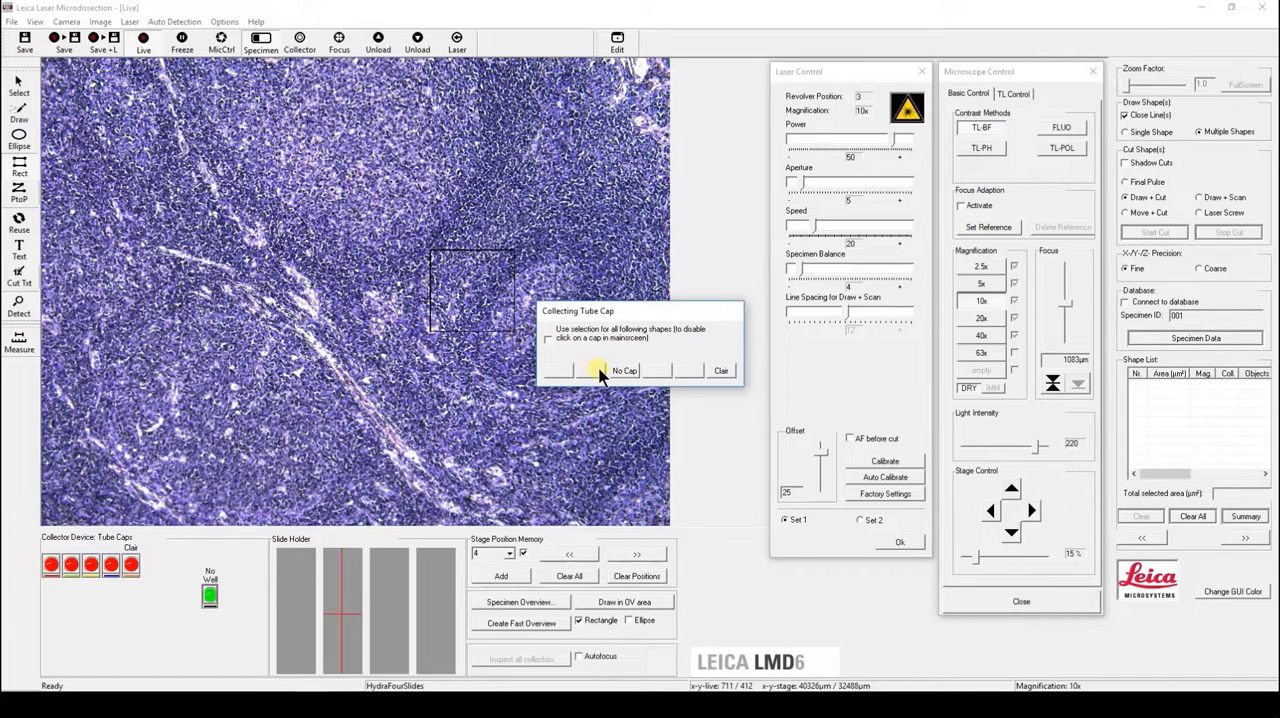
# Step: Assign the rectangle (shape 1, 44,086 µm²) to a collection tube cap
pyautogui.click(622, 370)
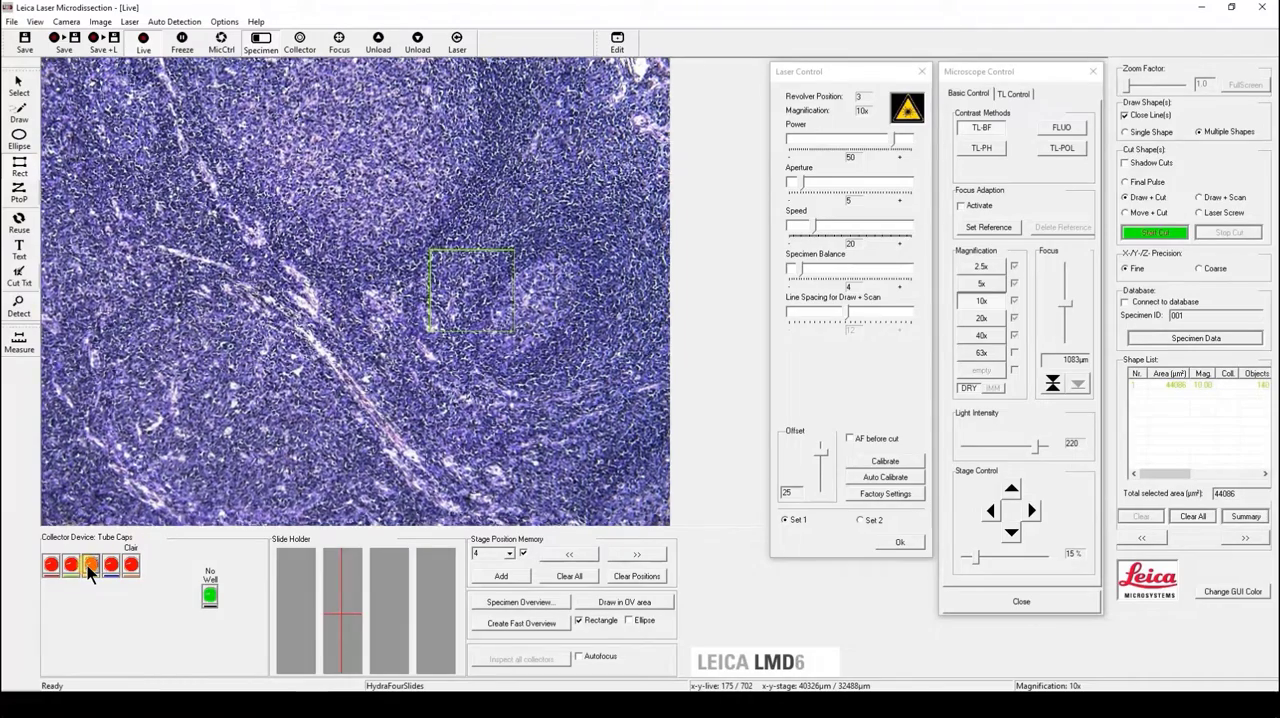
# Step: Select another tube cap and draw circles on the upper-left tissue, totalling 114,150 µm²
pyautogui.click(91, 566)
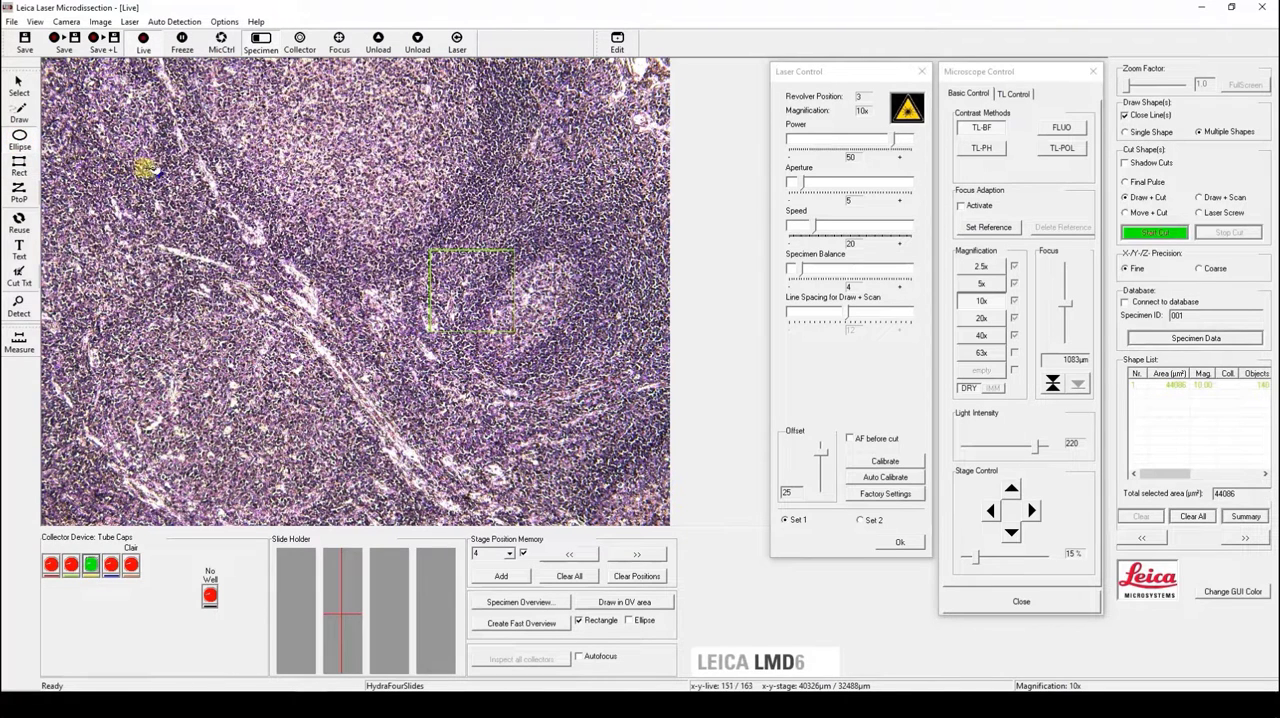
pyautogui.moveTo(160, 170); pyautogui.dragTo(240, 240)
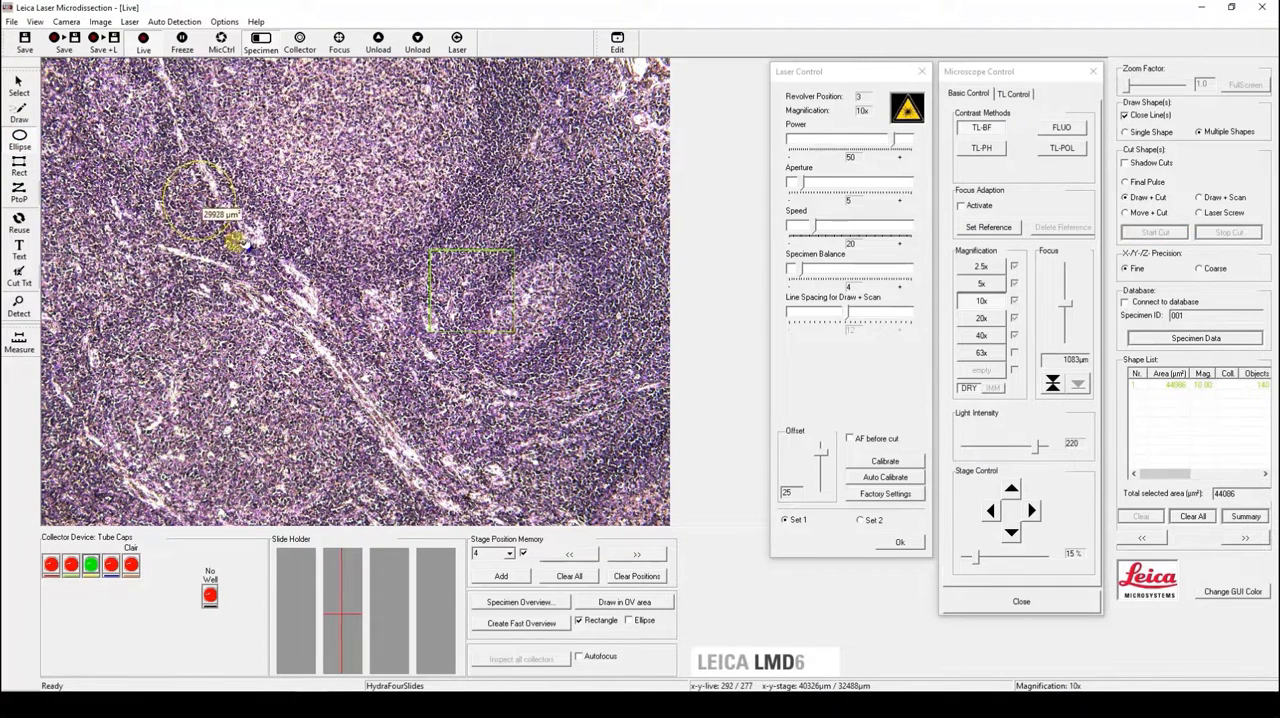
pyautogui.click(1156, 232)
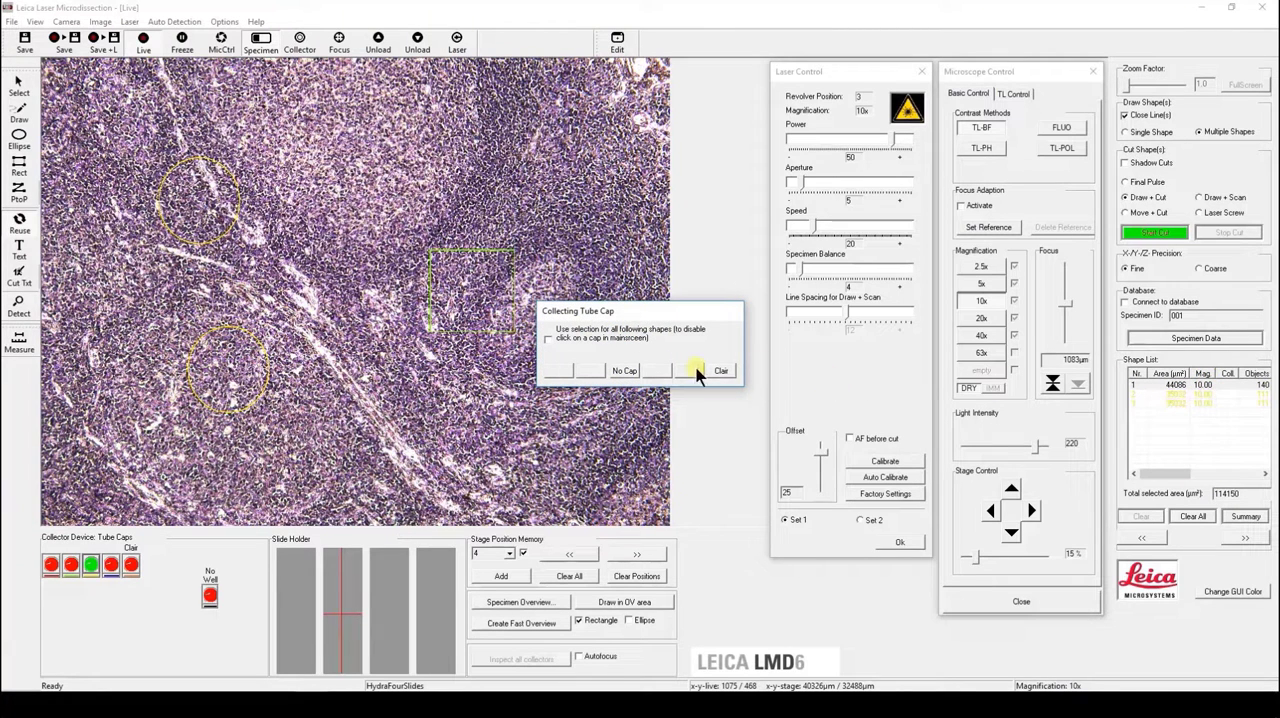
# Step: Assign caps to a circle and the rectangle, then dismiss the No entries! warning
pyautogui.click(720, 370)
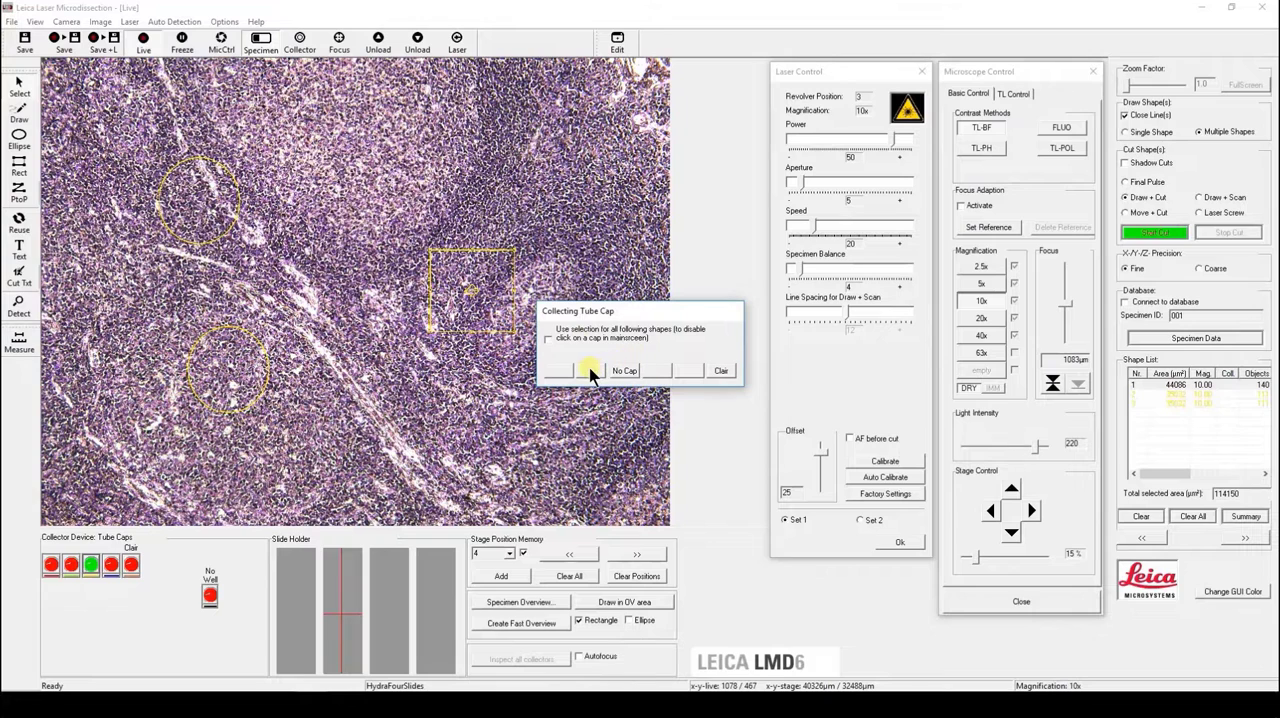
pyautogui.click(622, 370)
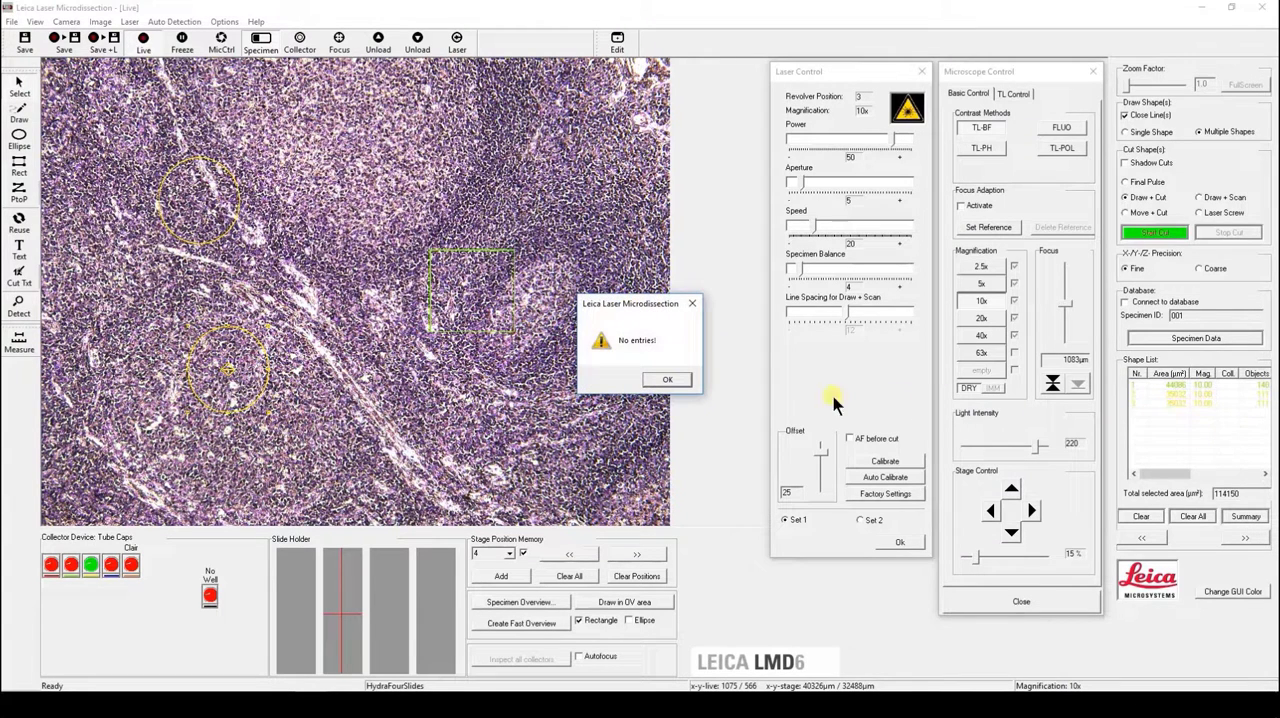
pyautogui.click(666, 379)
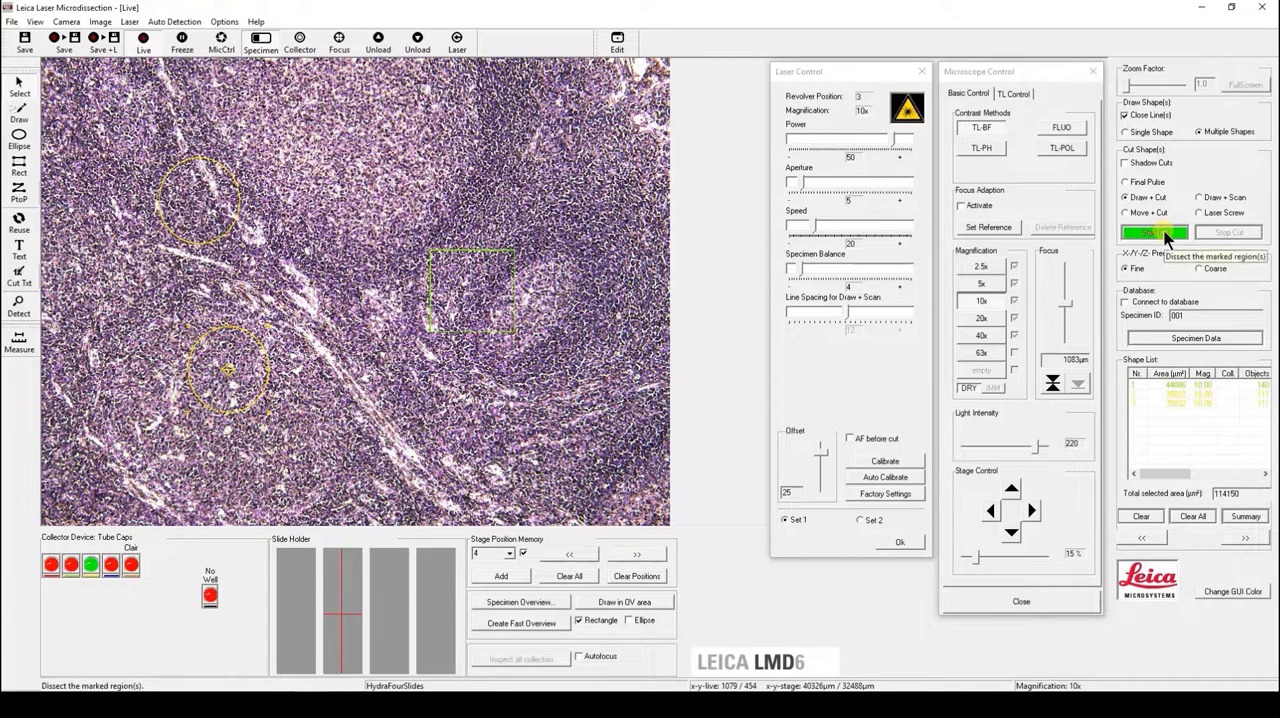
# Step: Laser-cut the rectangle and both circles out of the tissue section
pyautogui.click(1160, 231)
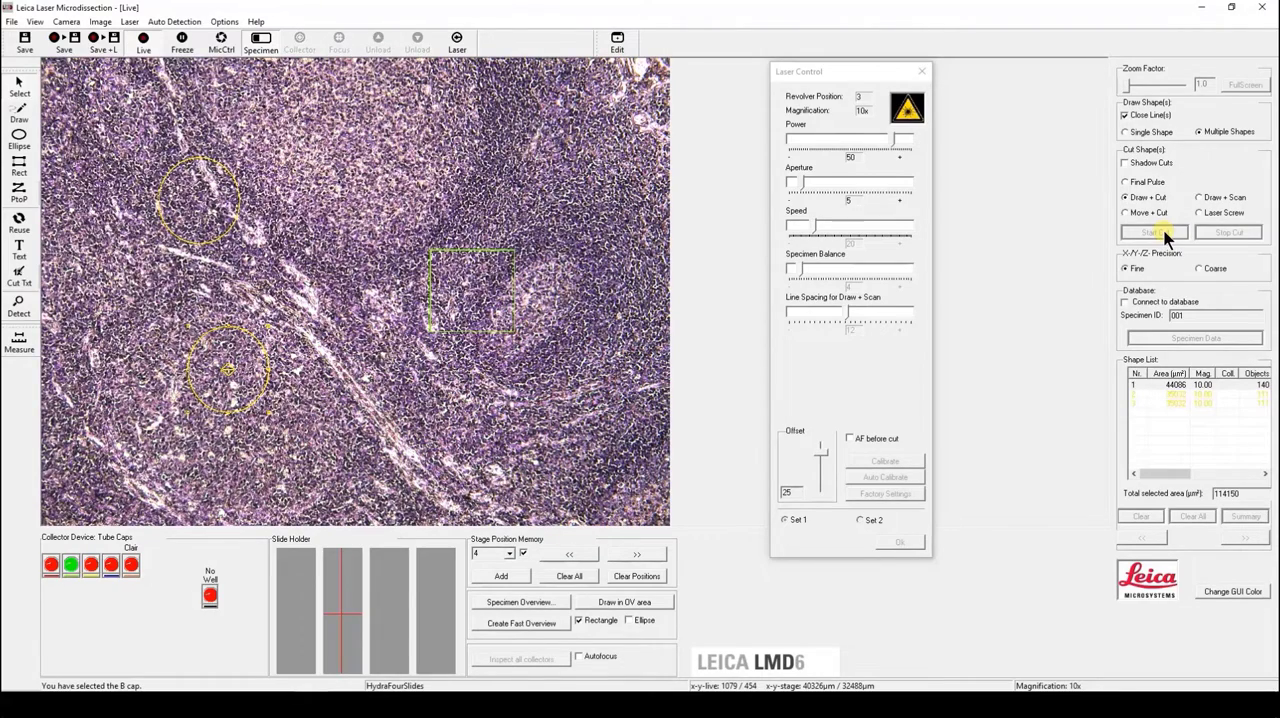
pyautogui.click(1151, 231)
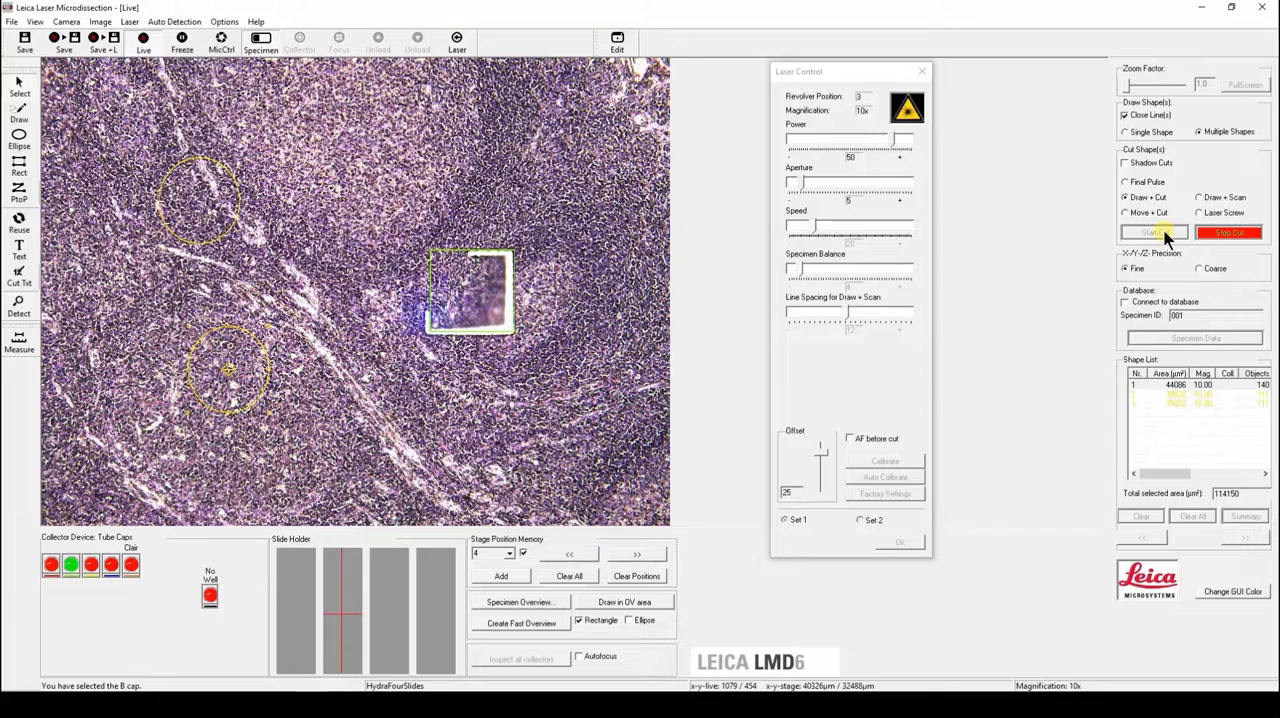
pyautogui.click(1153, 232)
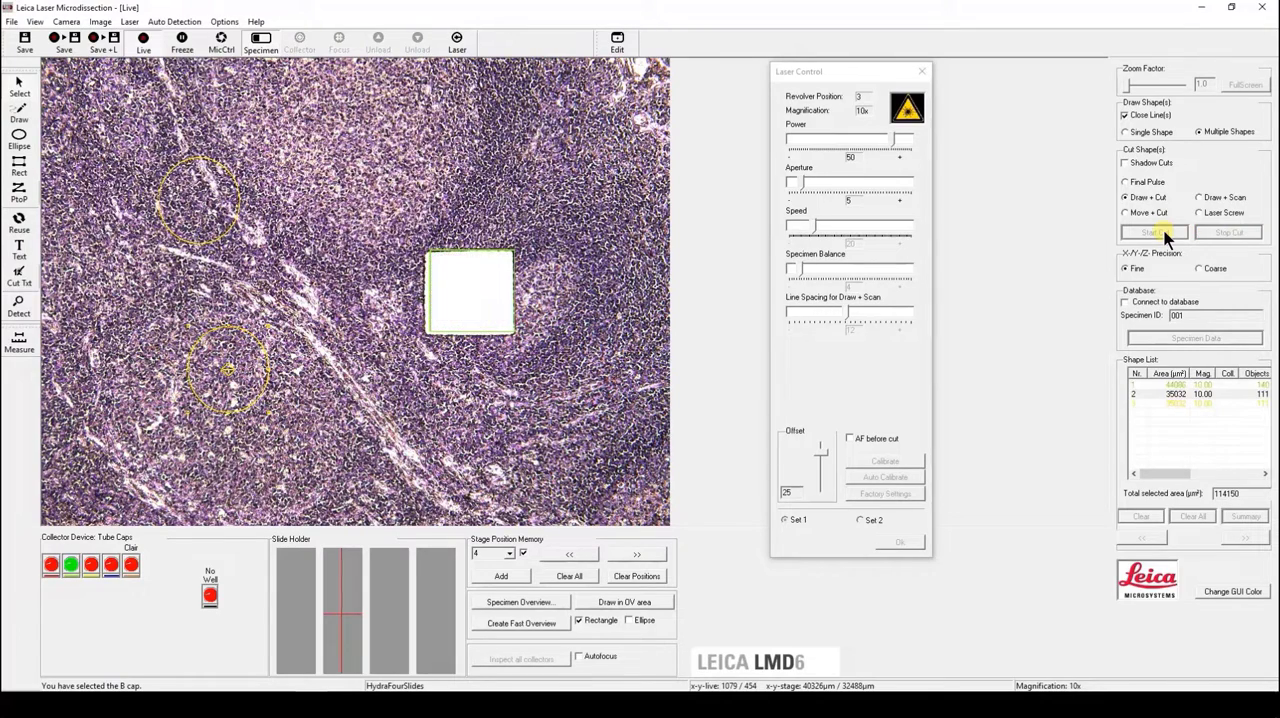
pyautogui.click(1155, 232)
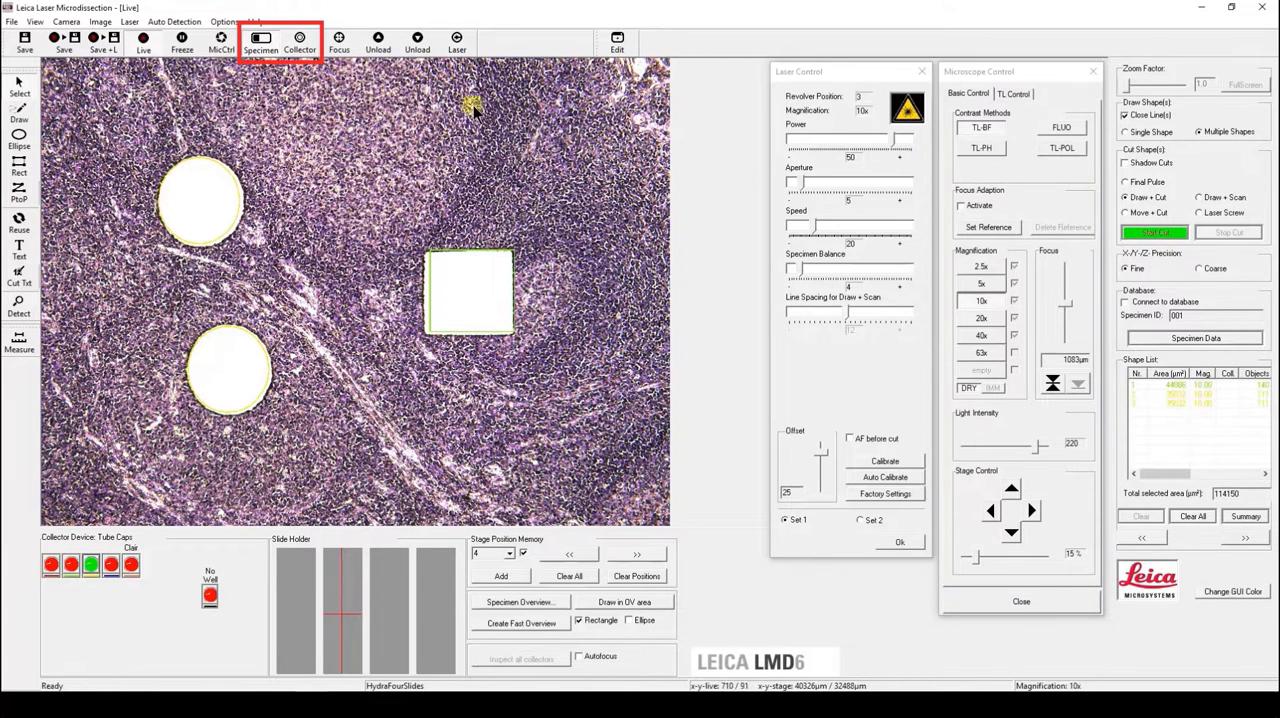
# Step: Move the view to the collector and inspect inside tube cap B at 5x
pyautogui.click(301, 38)
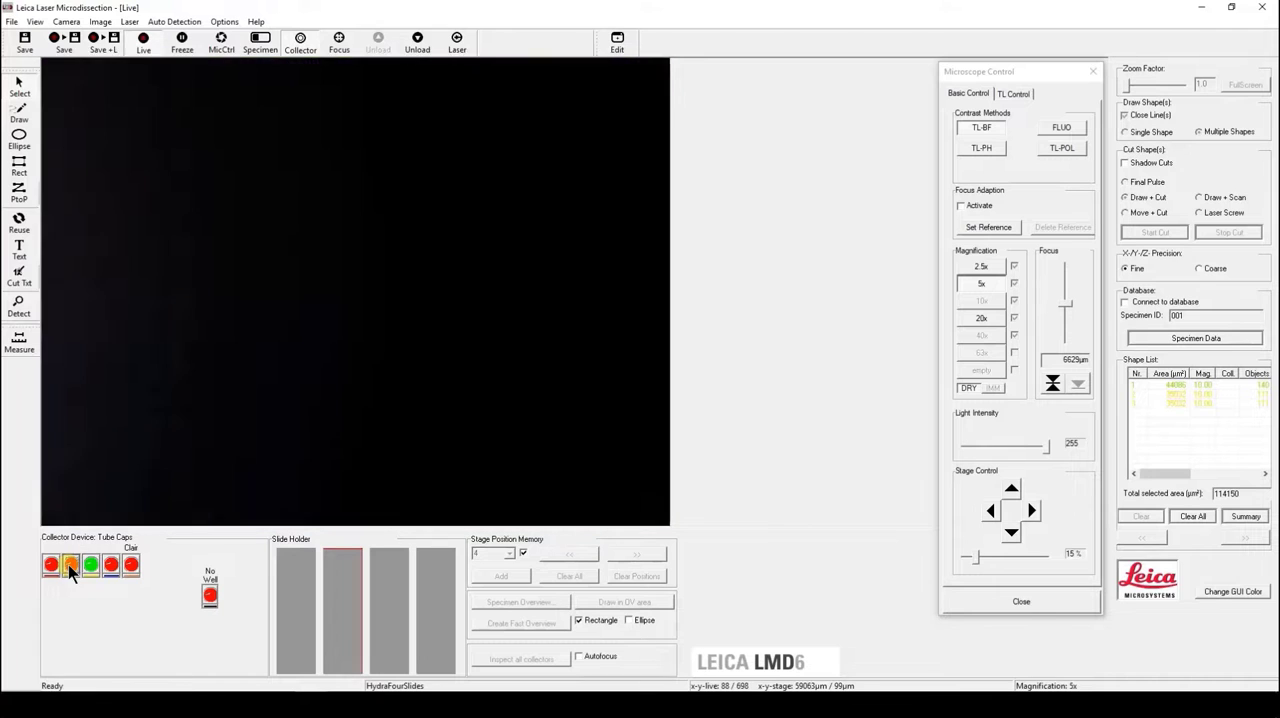
pyautogui.click(66, 567)
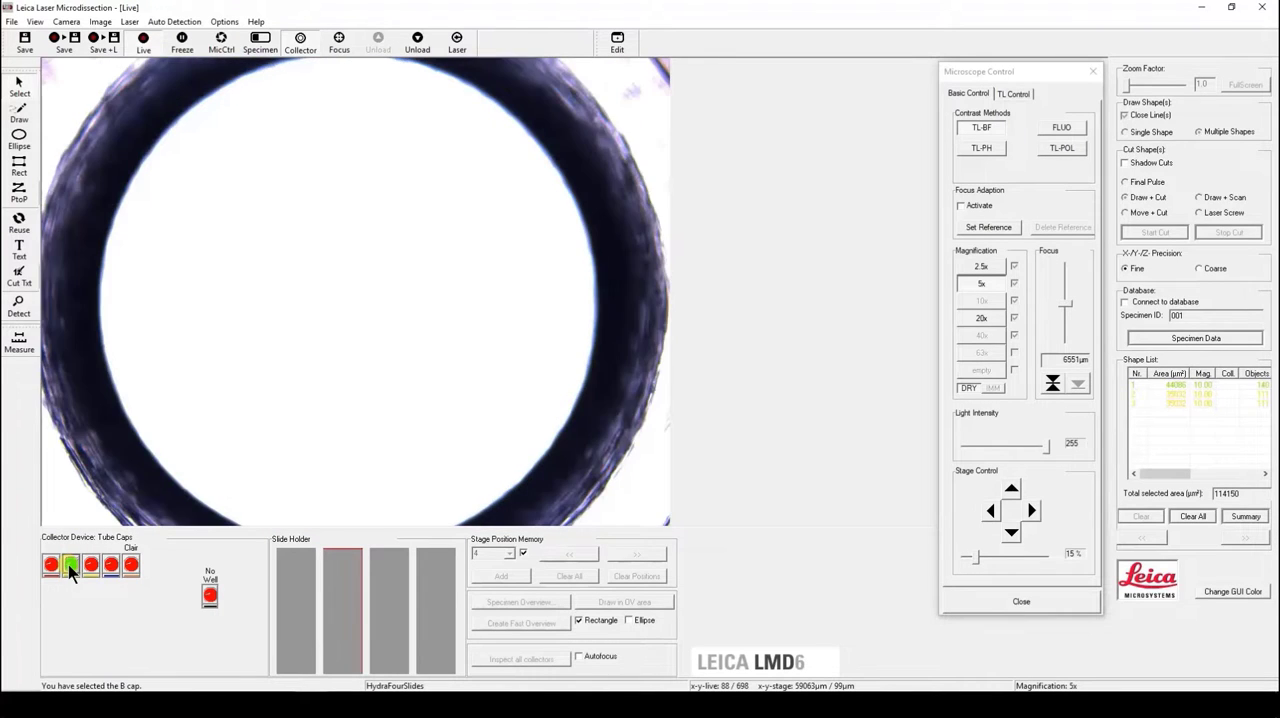